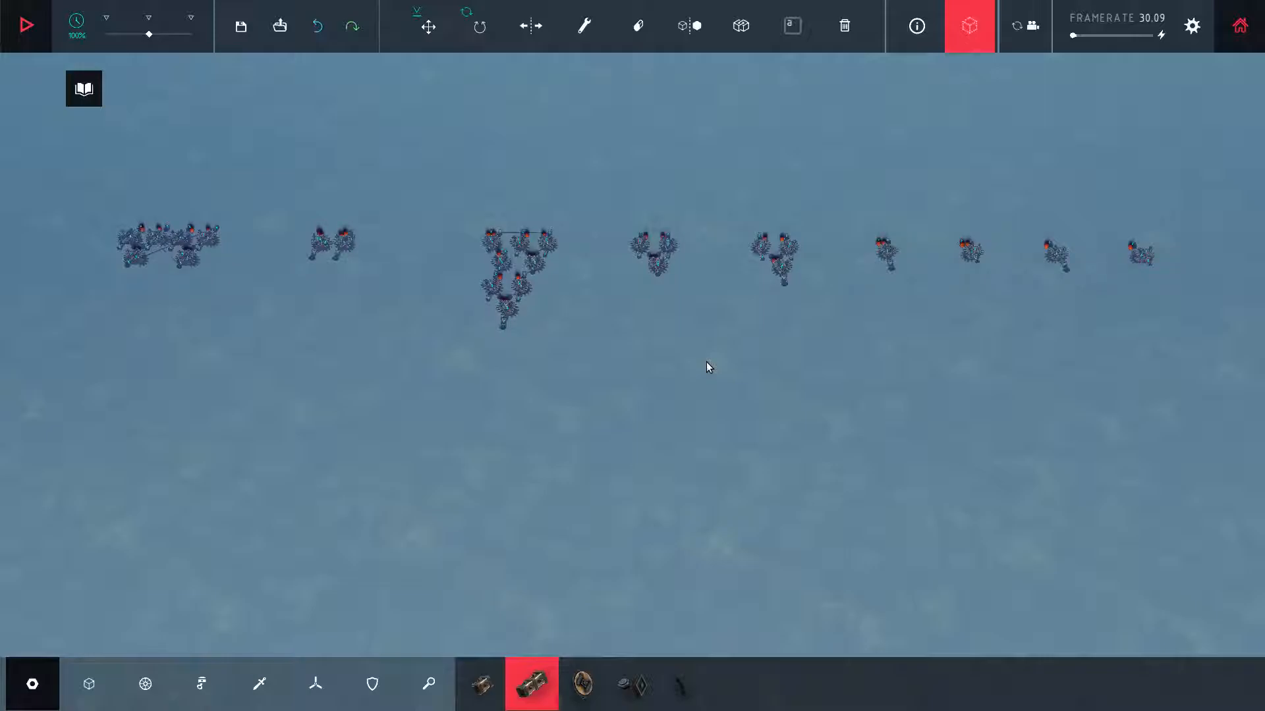
pyautogui.moveTo(704, 392)
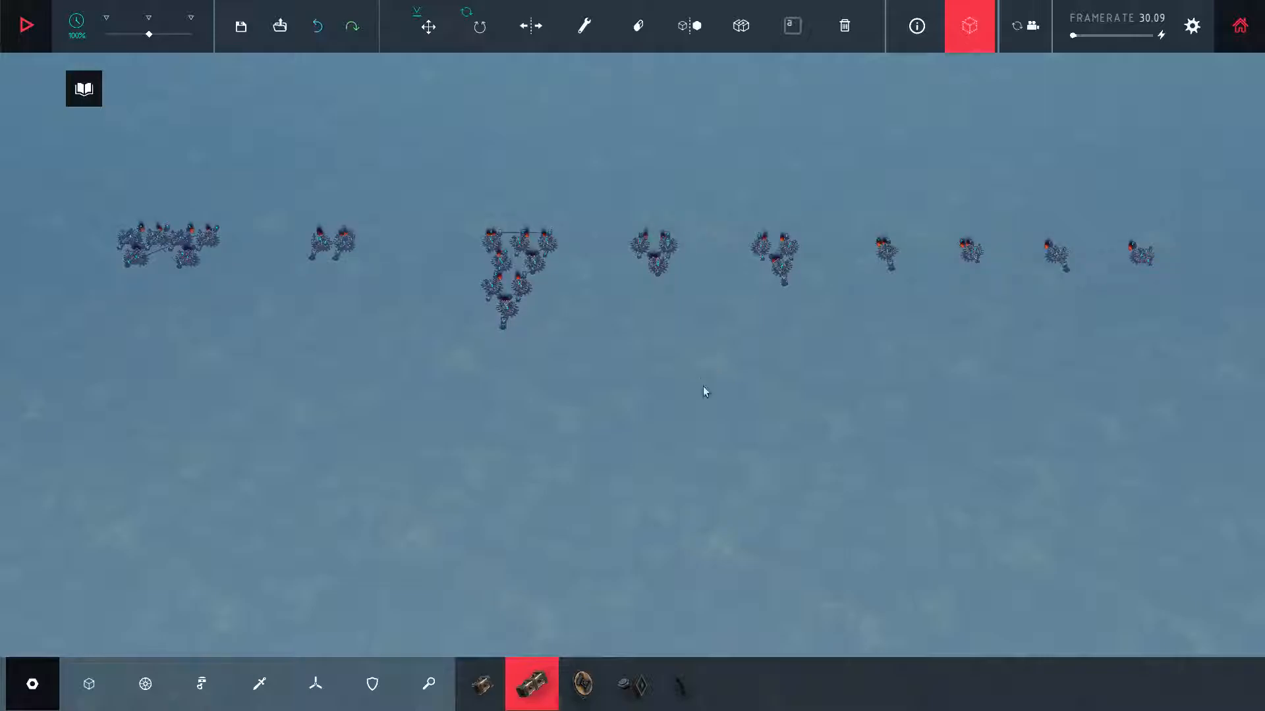
pyautogui.moveTo(685, 378)
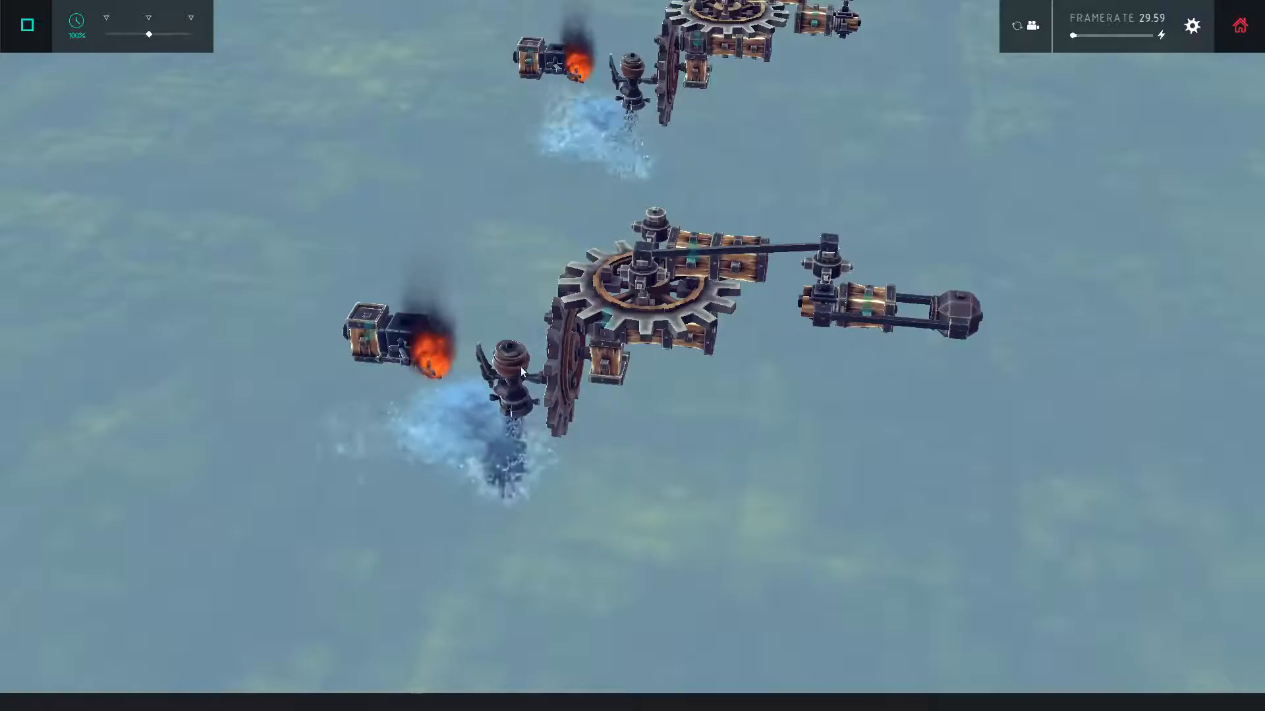
pyautogui.moveTo(1038, 351)
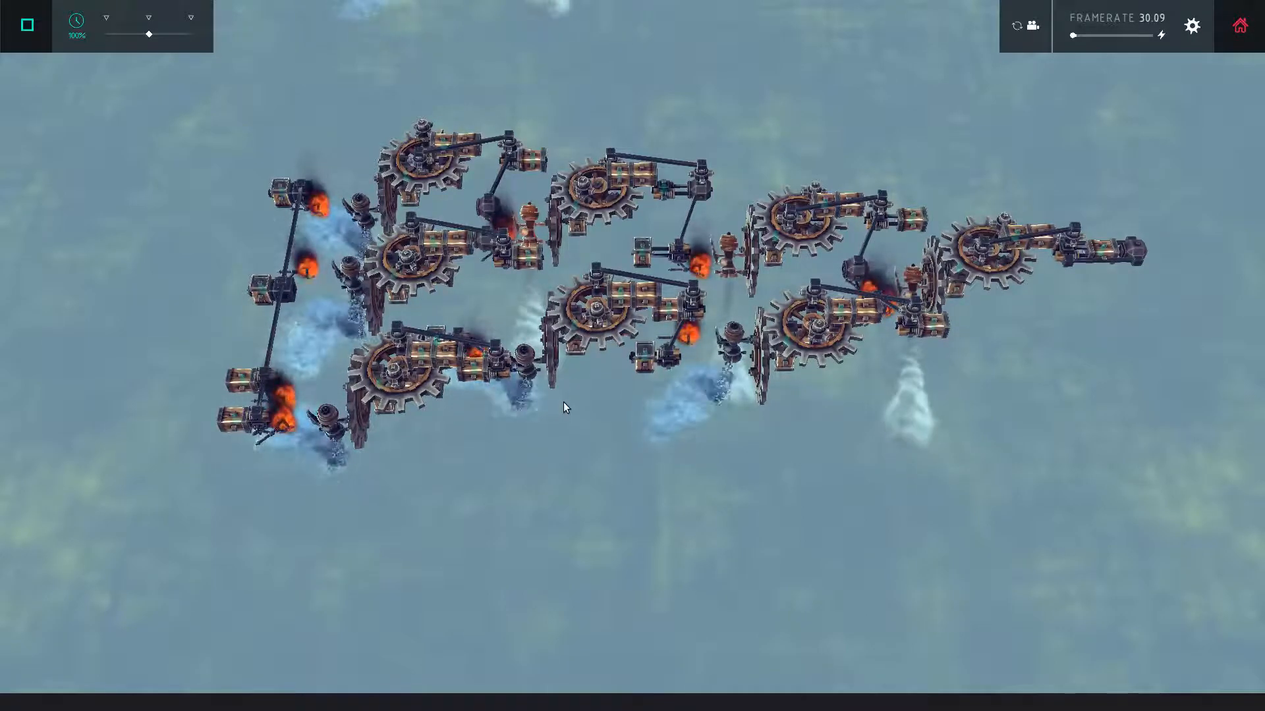
pyautogui.moveTo(613, 193)
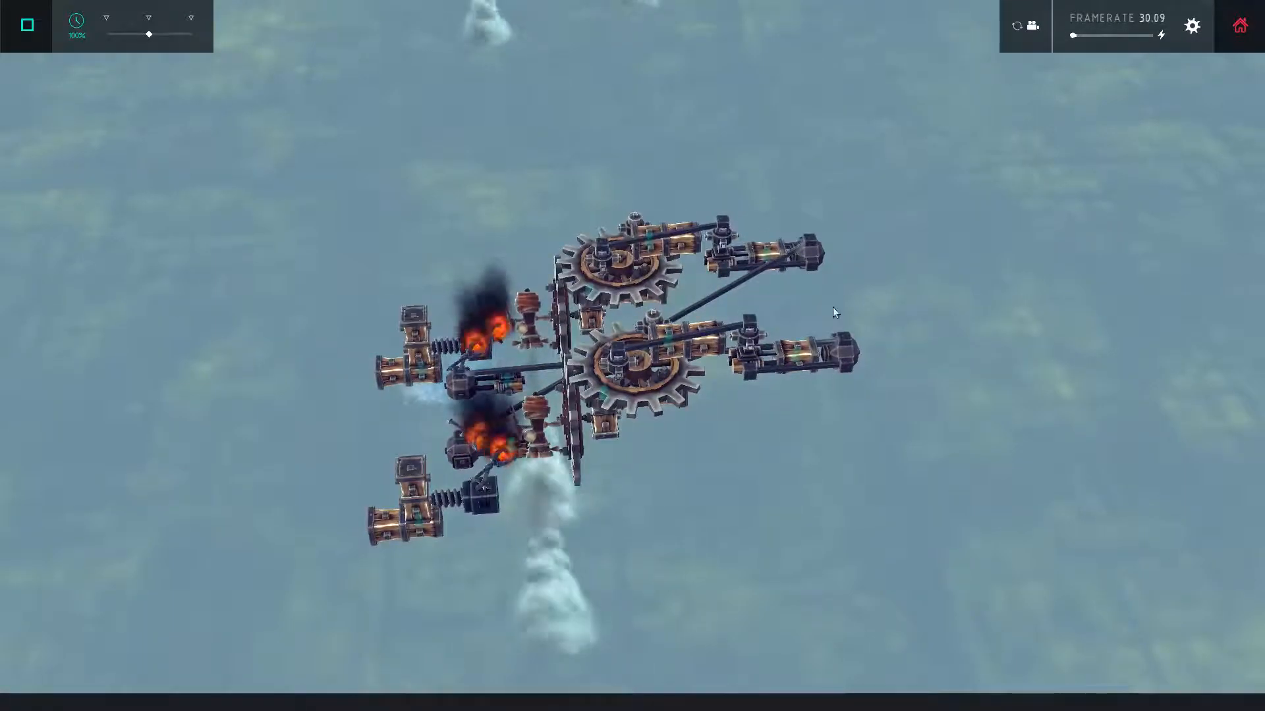
pyautogui.moveTo(902, 348)
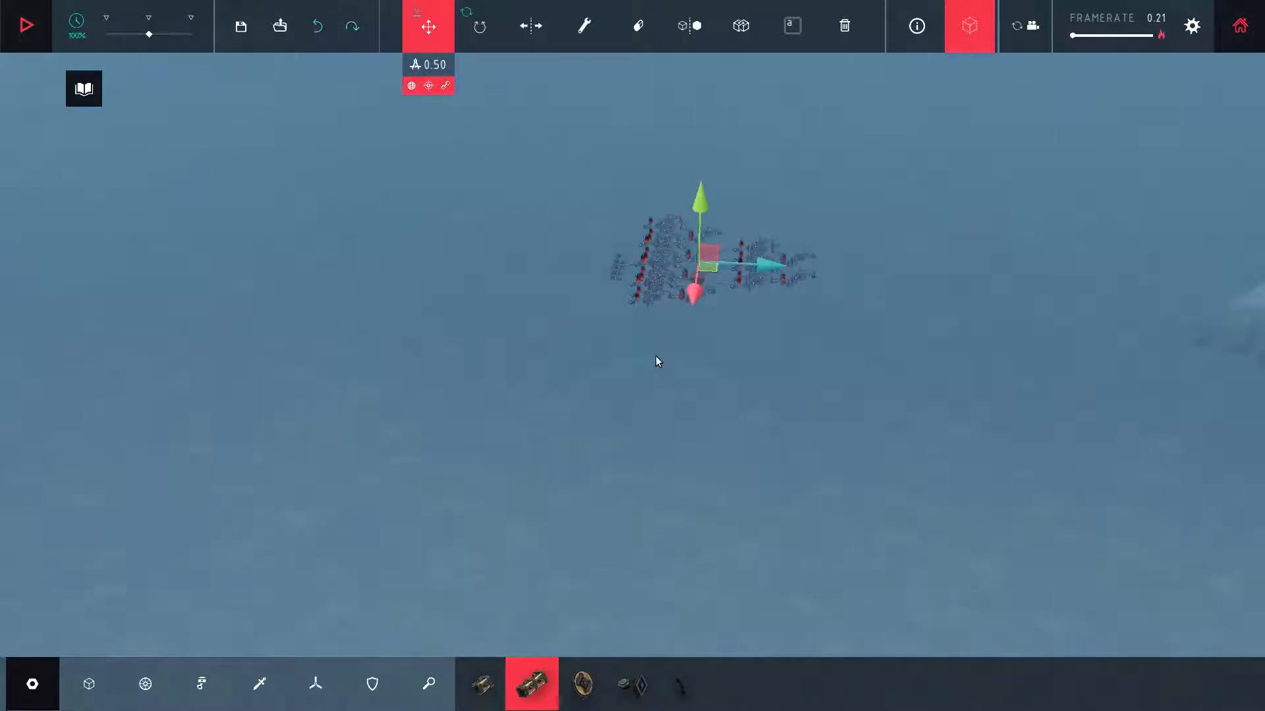
# Step: Zoom out to show the whole lattice of gear-driven logic machines, then restart the simulation
pyautogui.click(26, 25)
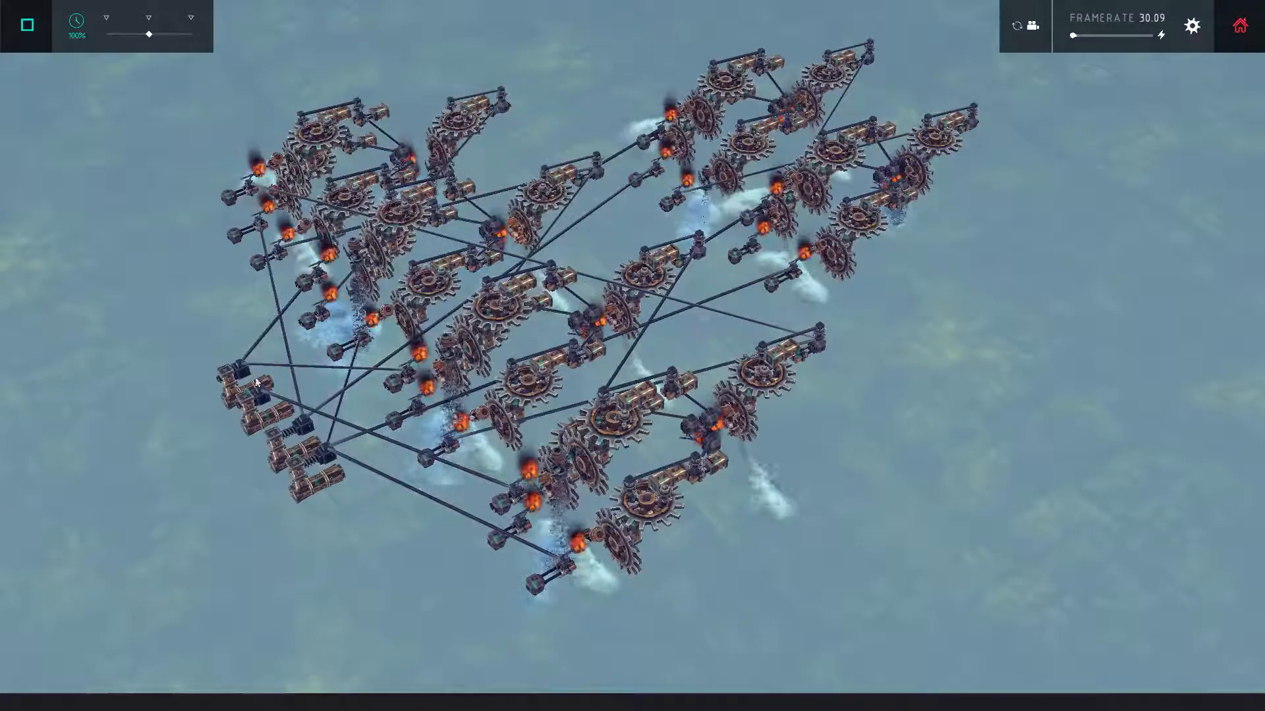
pyautogui.moveTo(736, 389)
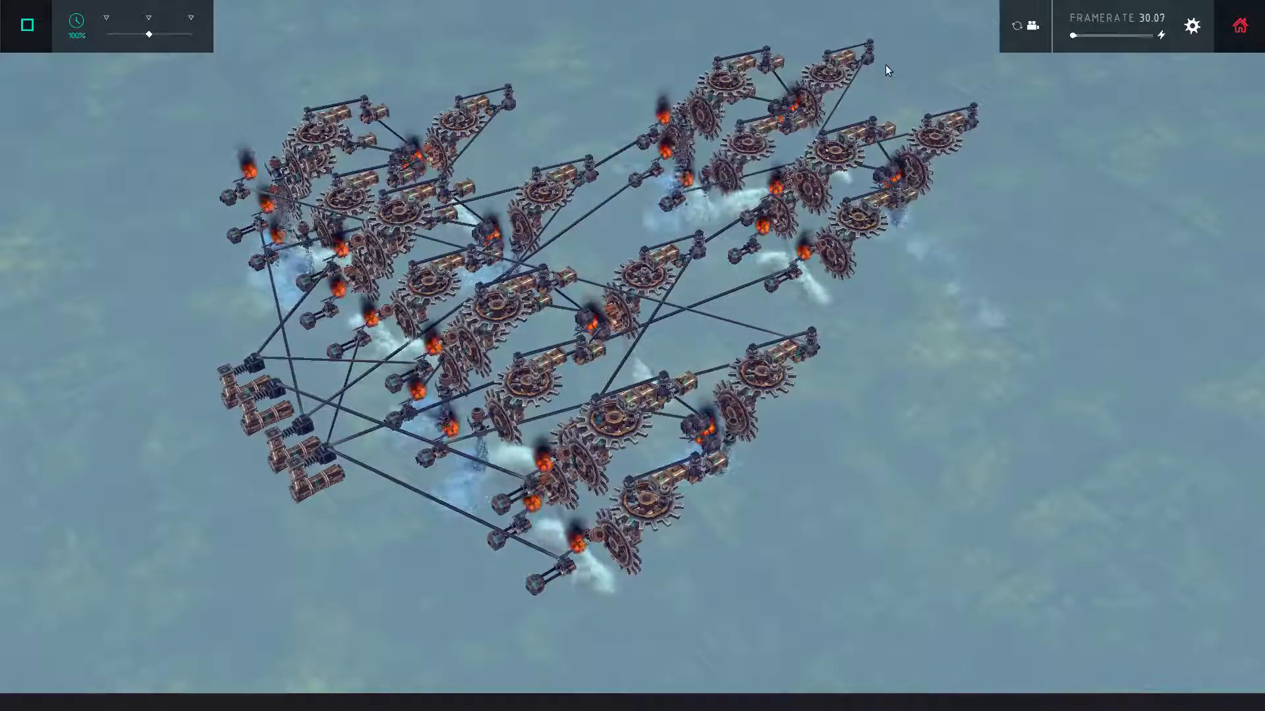
pyautogui.scroll(-3)
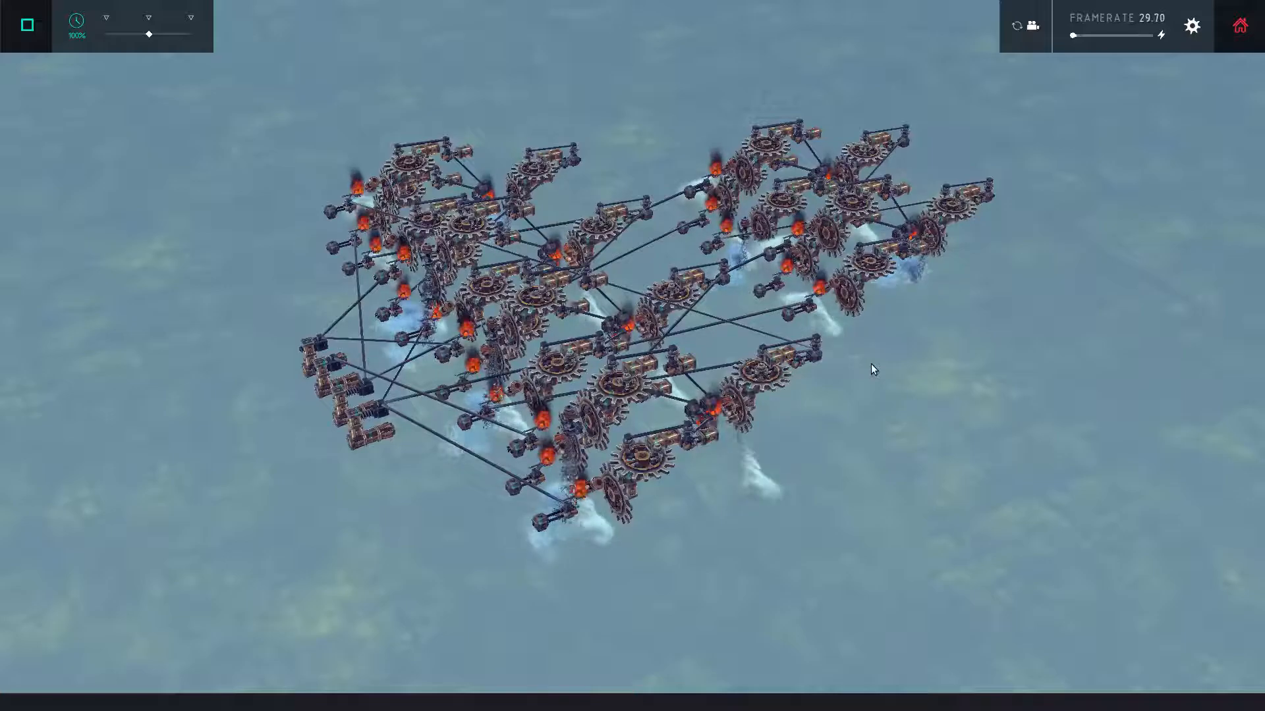
pyautogui.moveTo(194, 119)
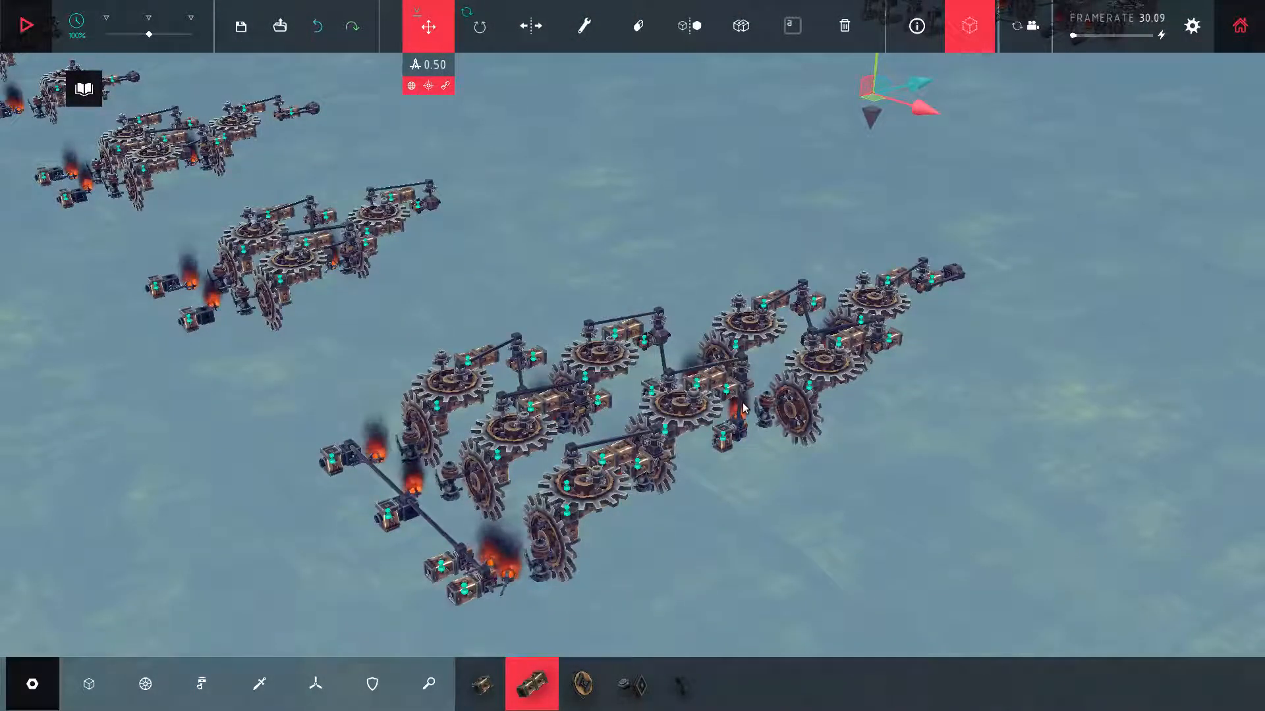
pyautogui.moveTo(755, 514)
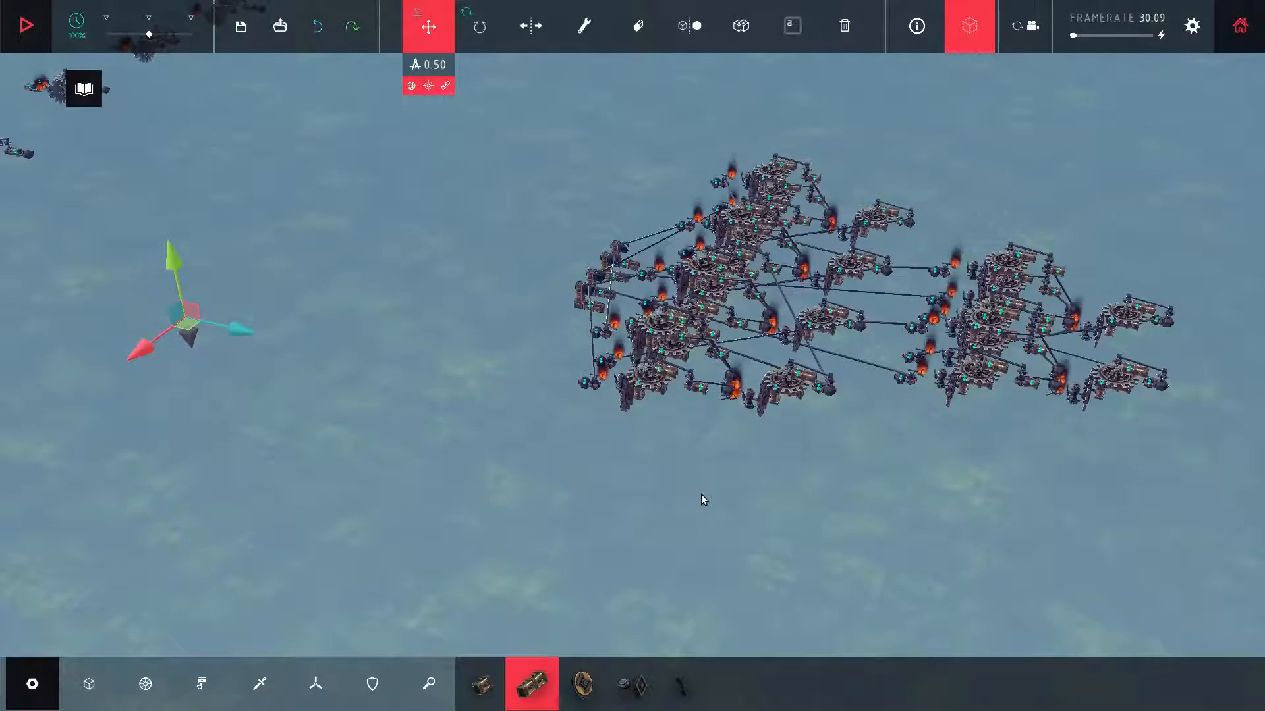
pyautogui.moveTo(710, 481)
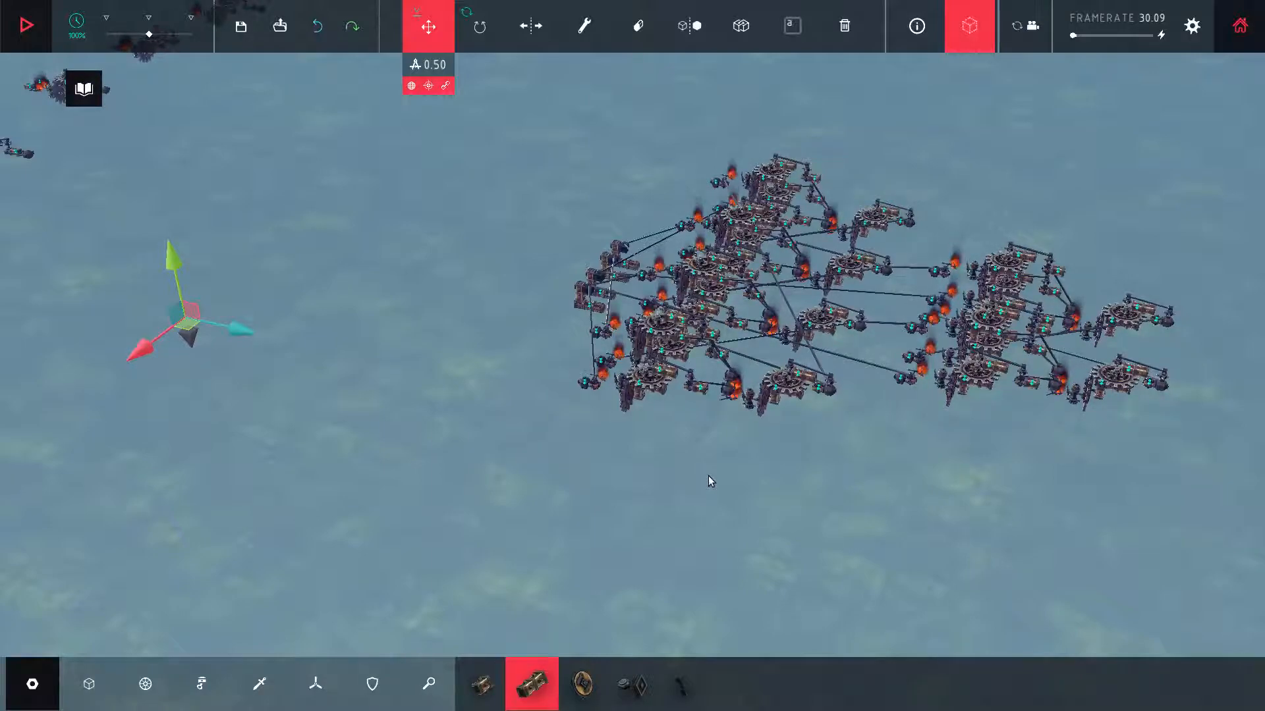